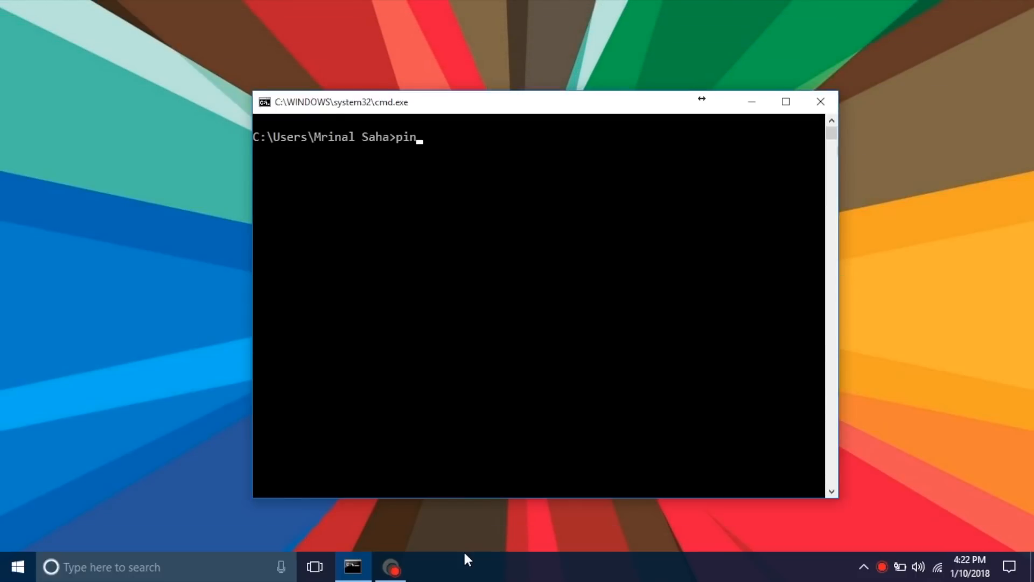
- Ping 127.0.0.1 and highlight the Average = 0ms result
text(g 127)
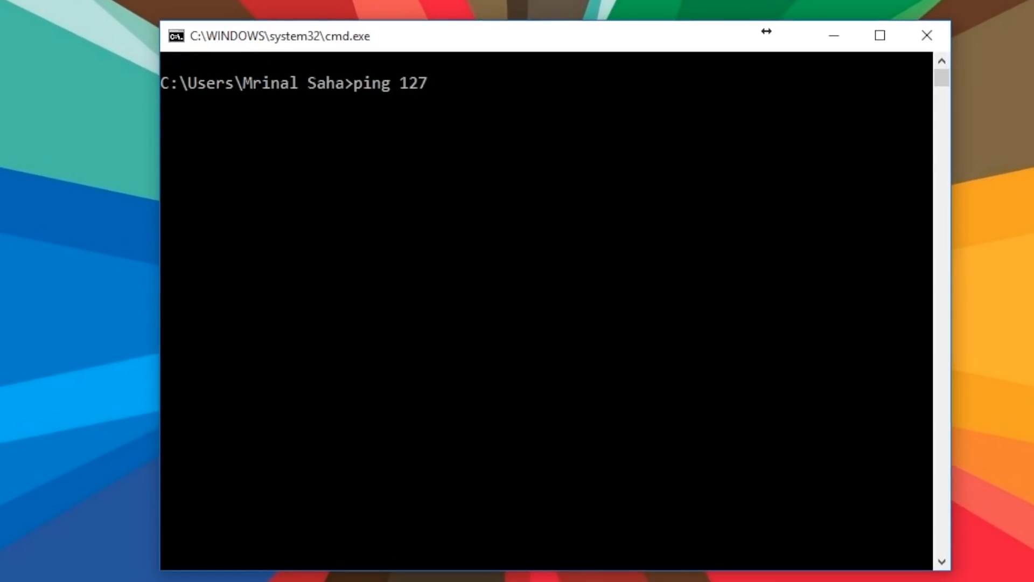
text(.0.0.)
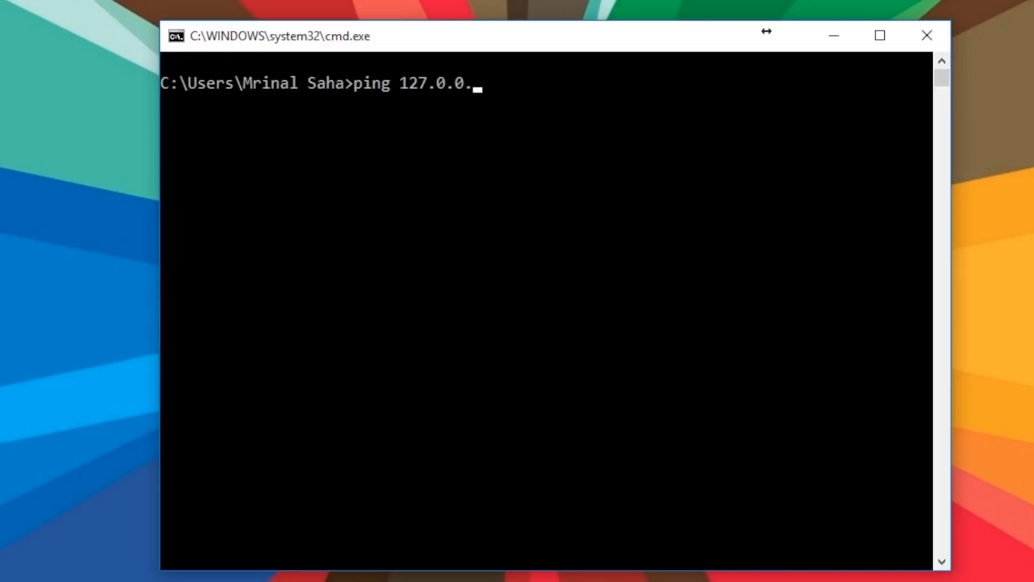
key(Return)
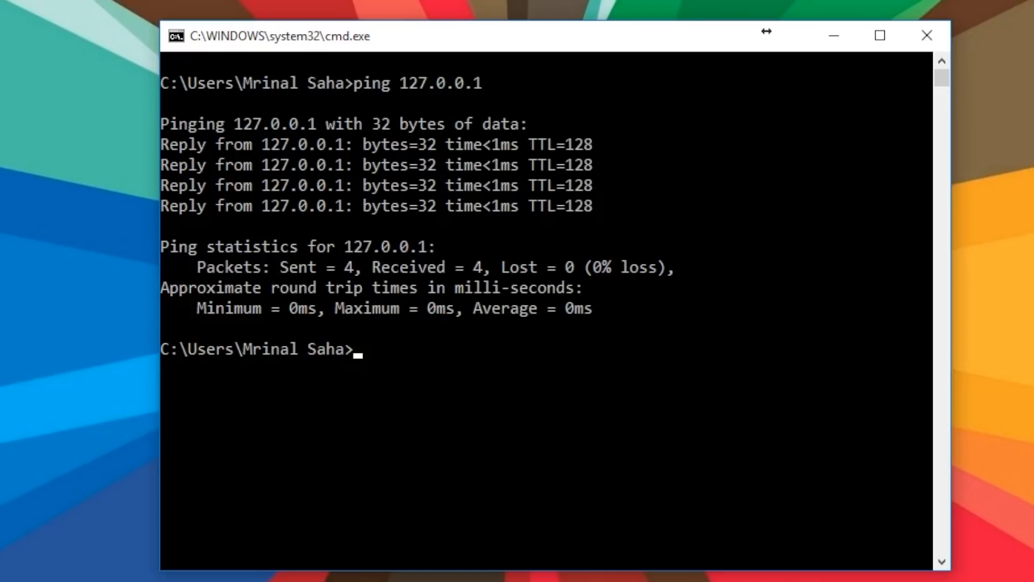
mouse_move(520, 419)
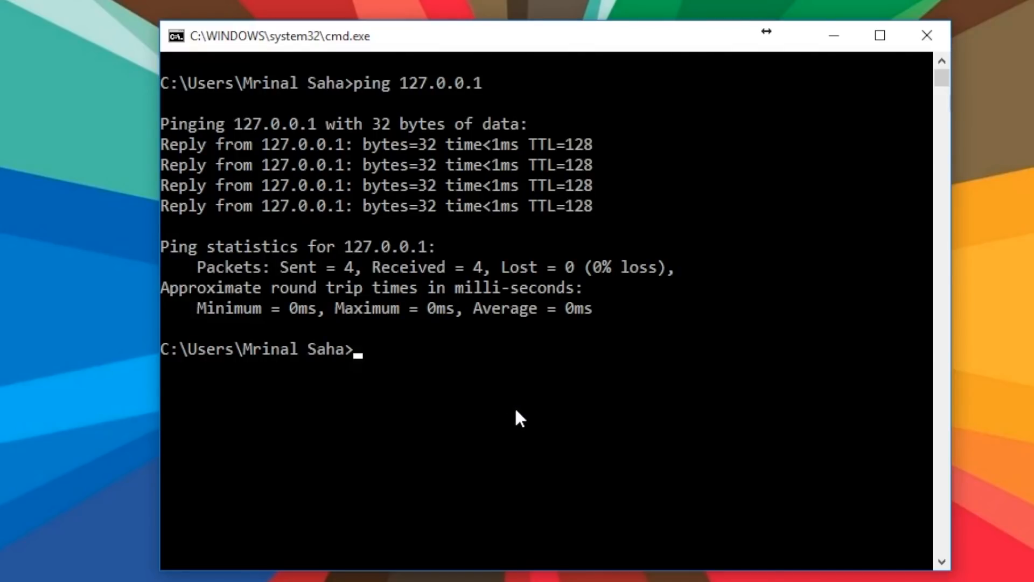
double_click(504, 308)
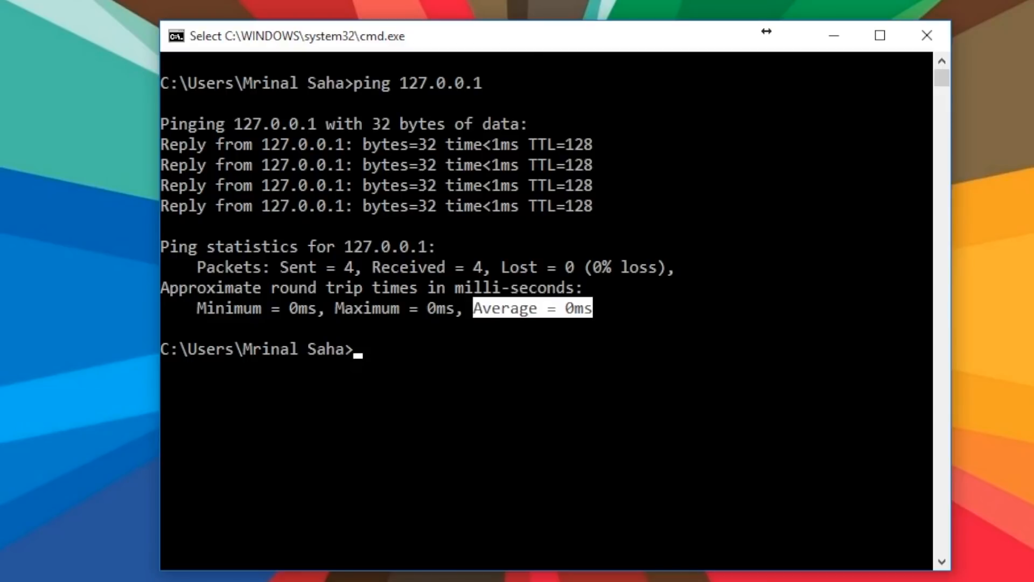
- Ping 192.168.2.106 twice and review the reply and timeout statistics
text(ping)
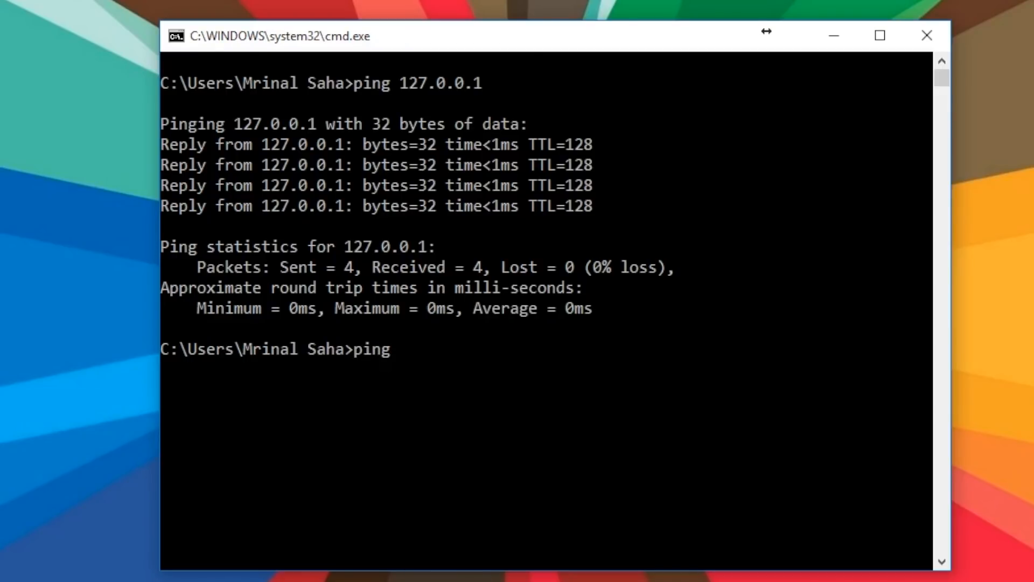
text(192.1)
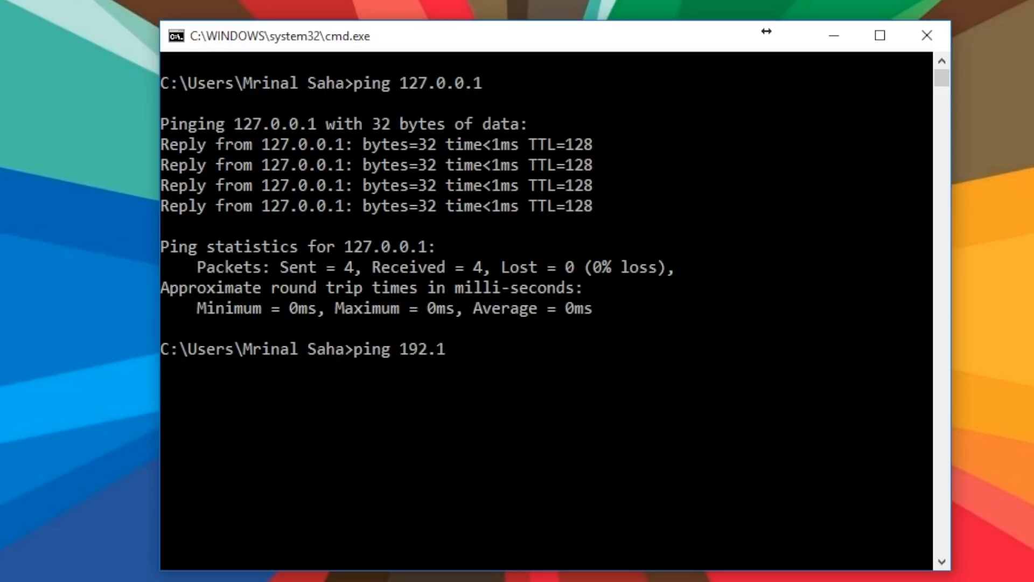
text(68.2.106)
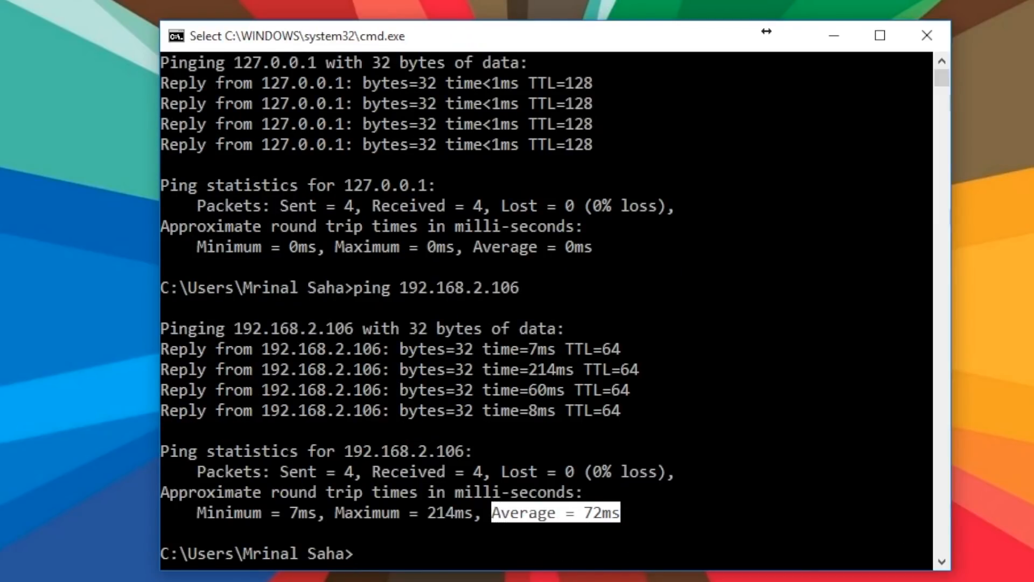
text(ping 192.168.2.106)
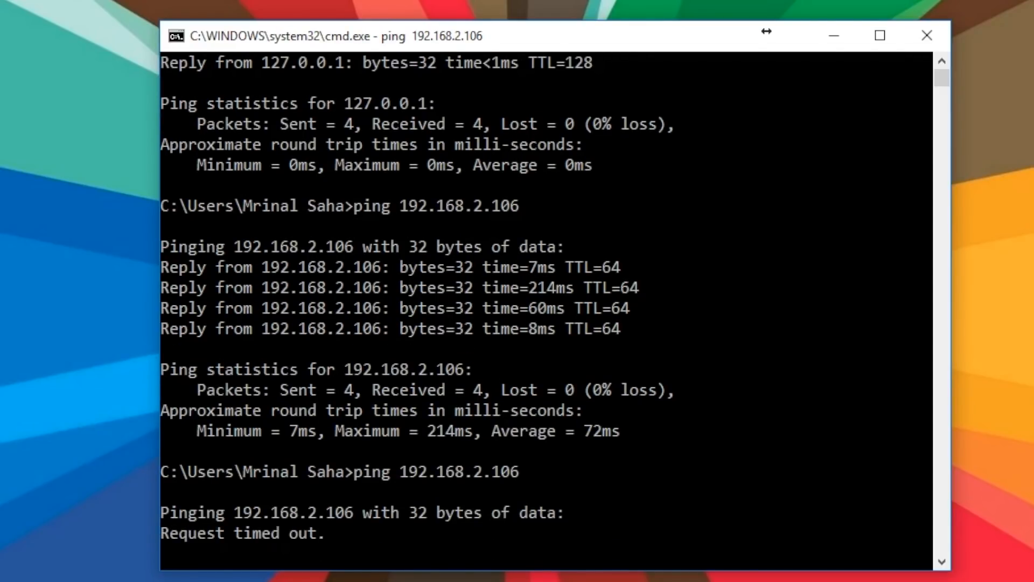
scroll(down, 3)
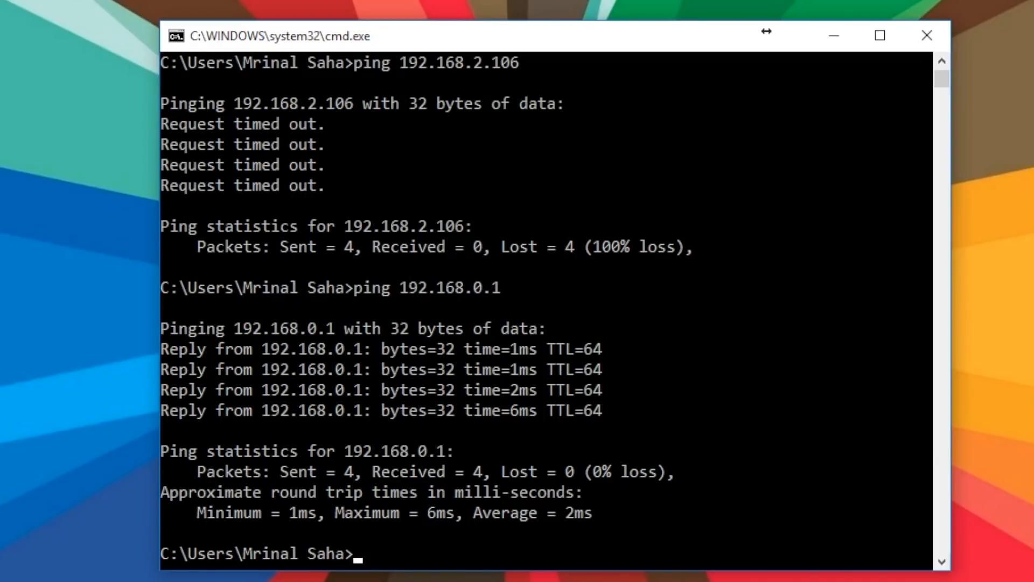
- Enter the command ping utas.fut.ea.com at the prompt
text(ping utas)
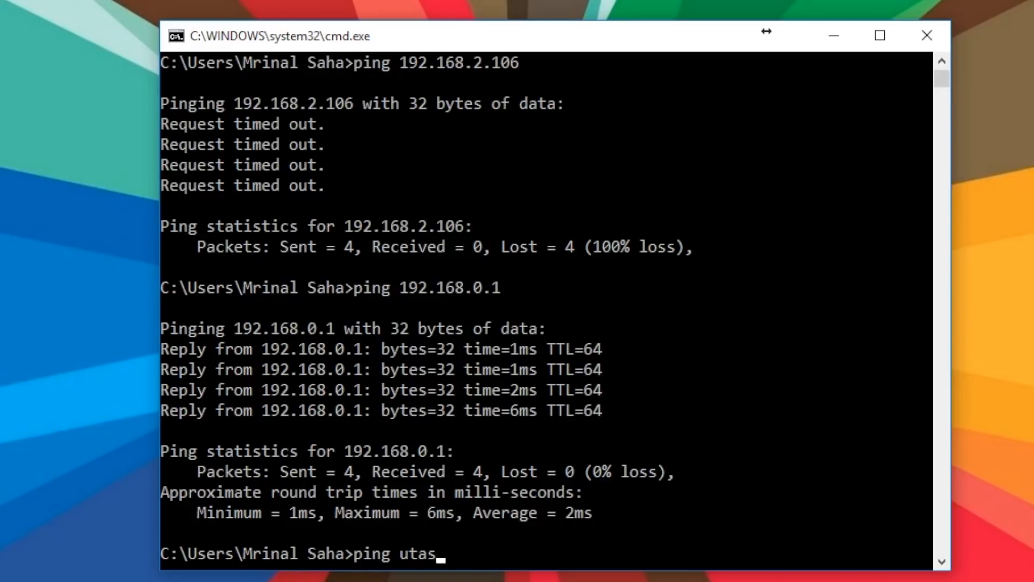
text(.fu)
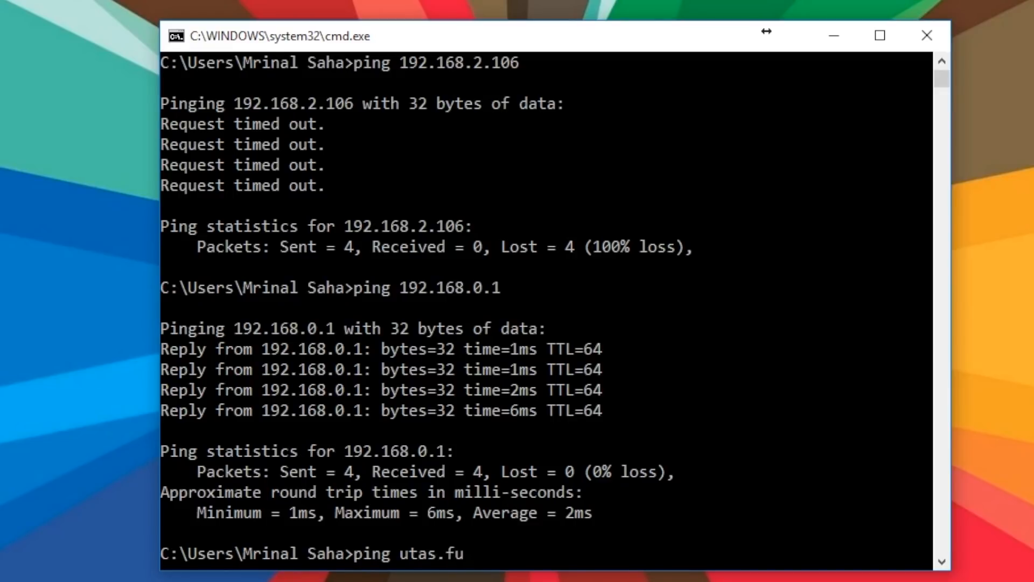
text(t.e)
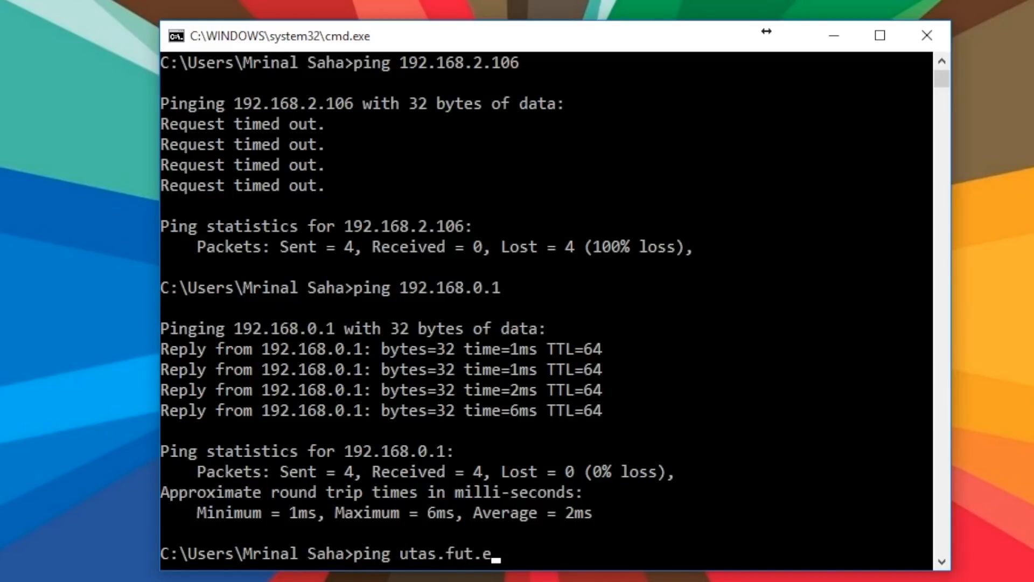
text(a.com)
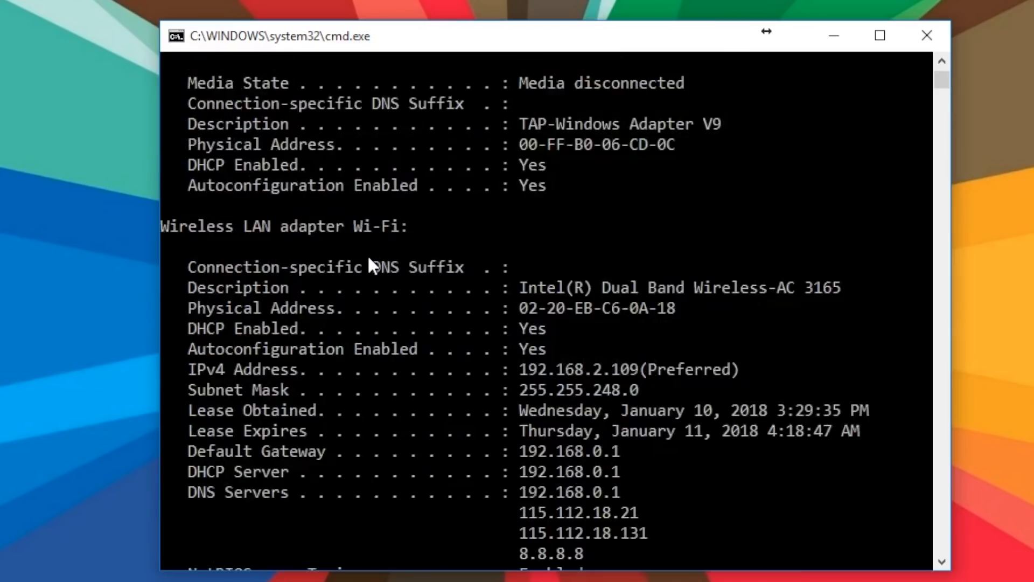
- Review the ipconfig /all adapters and highlight the virtual adapter's Physical Address
scroll(up, 3)
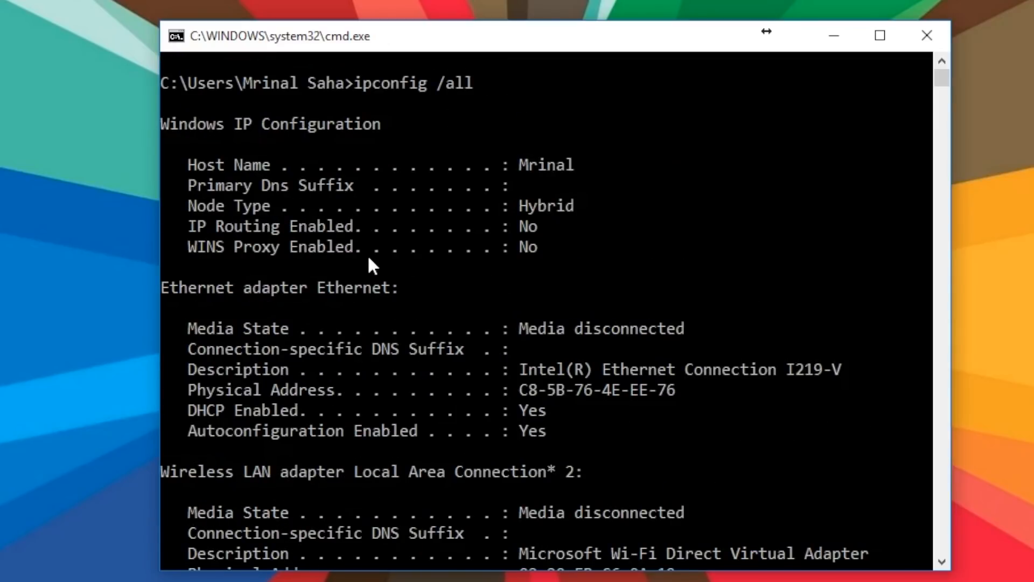
mouse_move(192, 173)
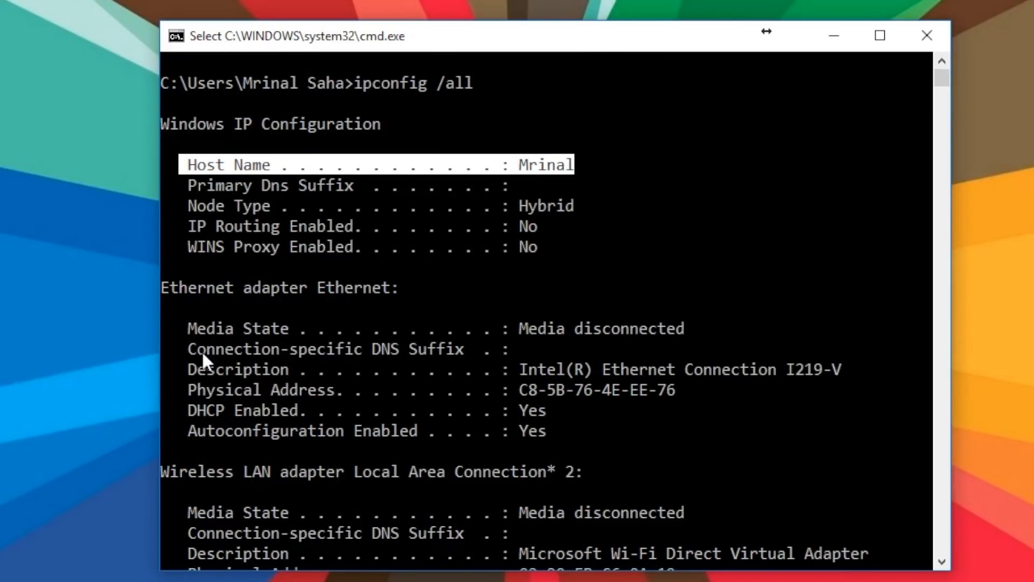
scroll(down, 3)
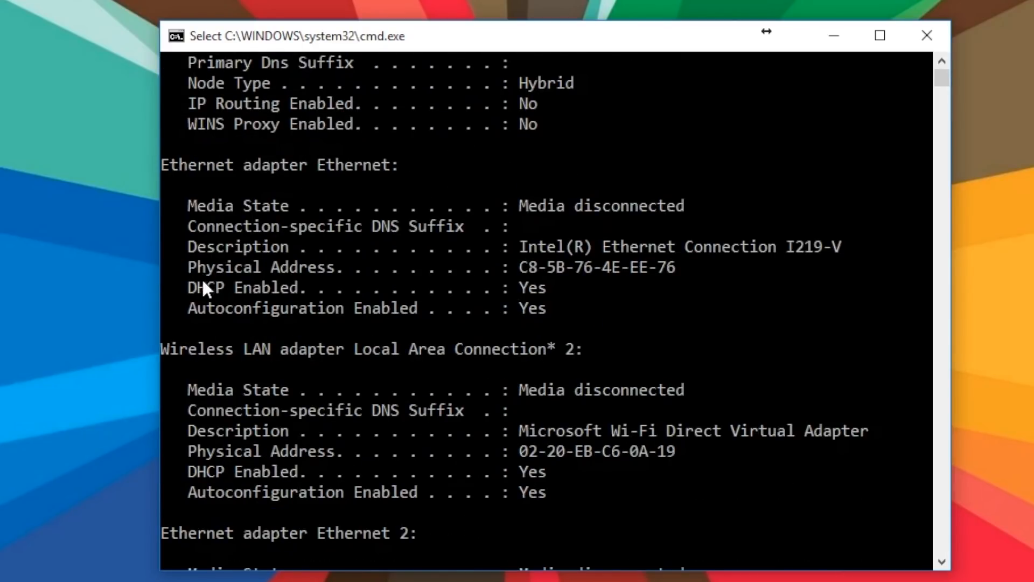
double_click(260, 266)
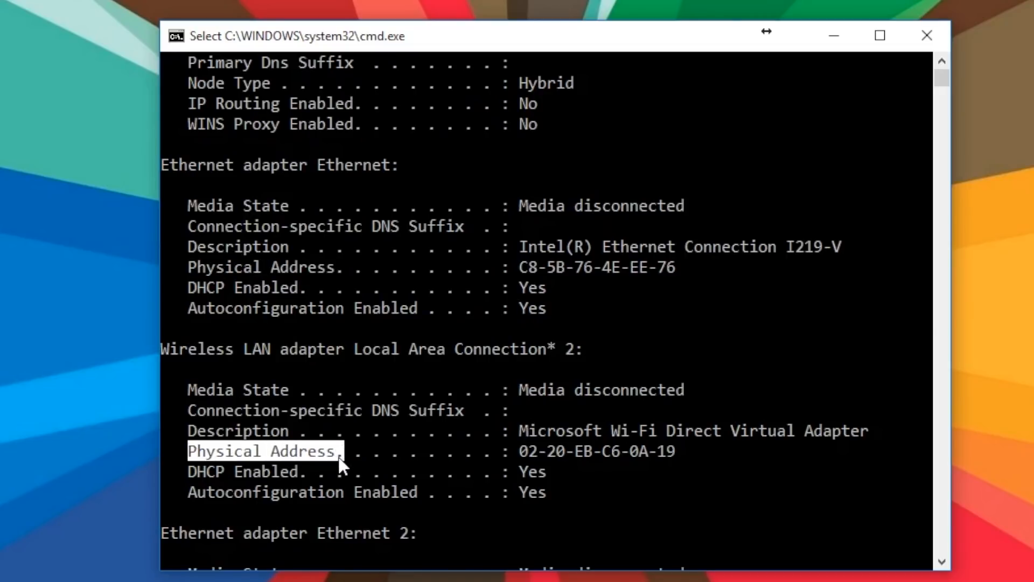
scroll(down, 3)
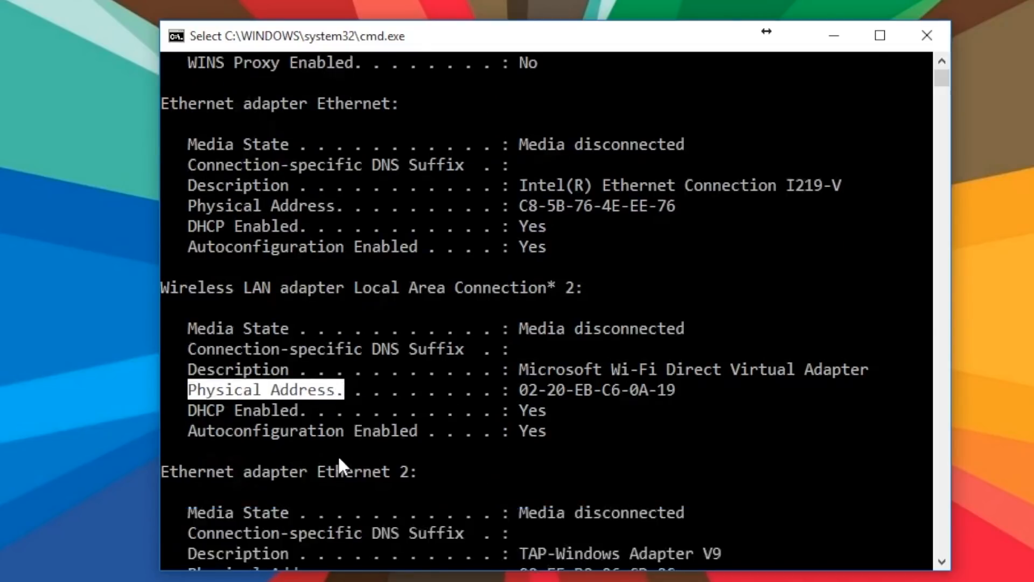
scroll(down, 3)
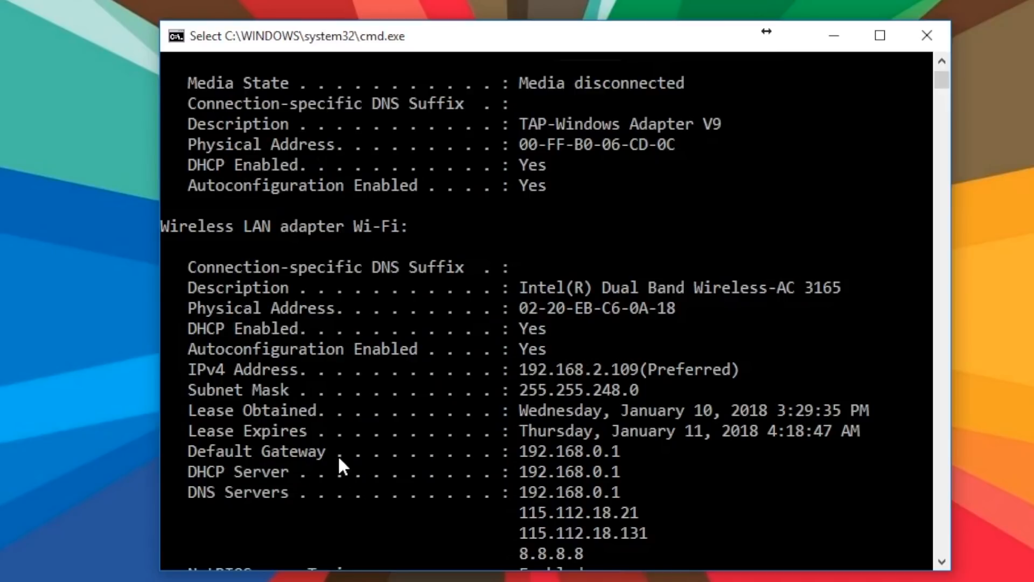
mouse_move(536, 385)
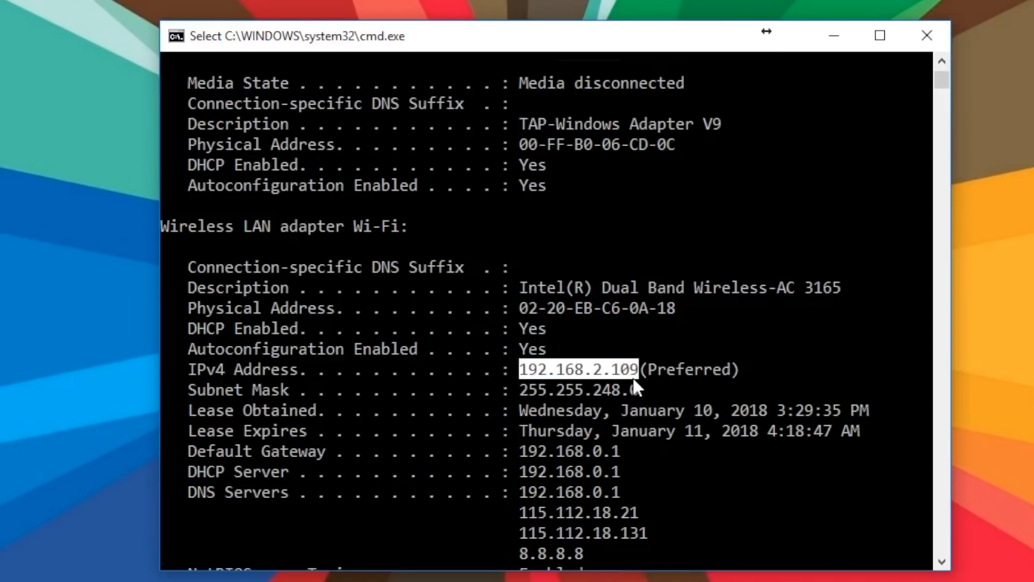
mouse_move(195, 315)
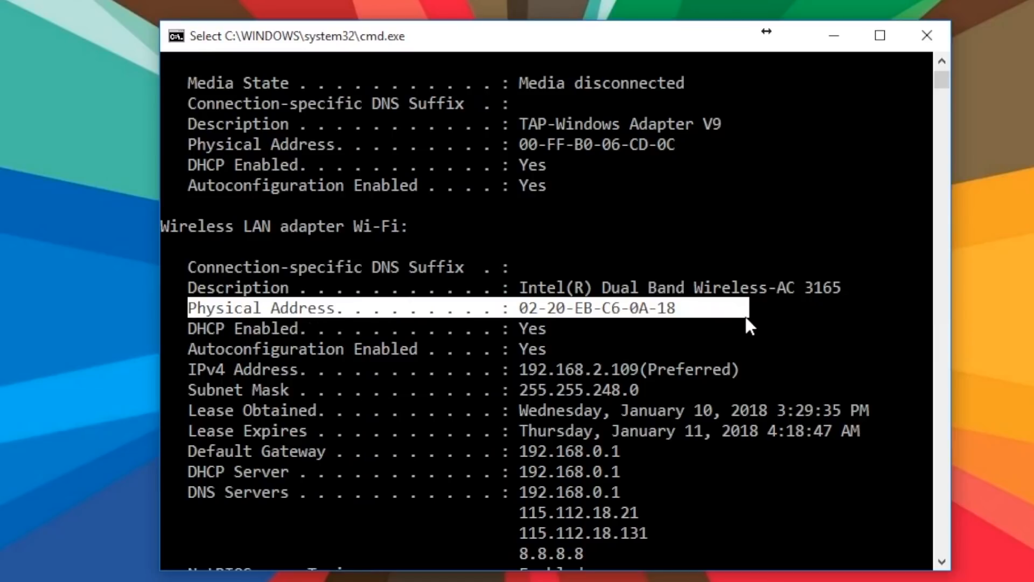
mouse_move(189, 377)
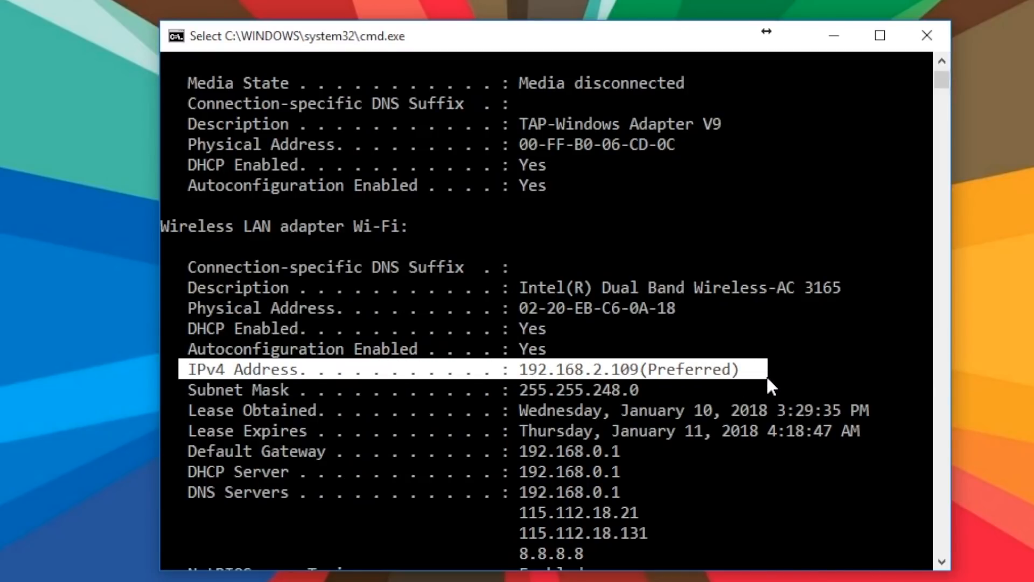
mouse_move(193, 453)
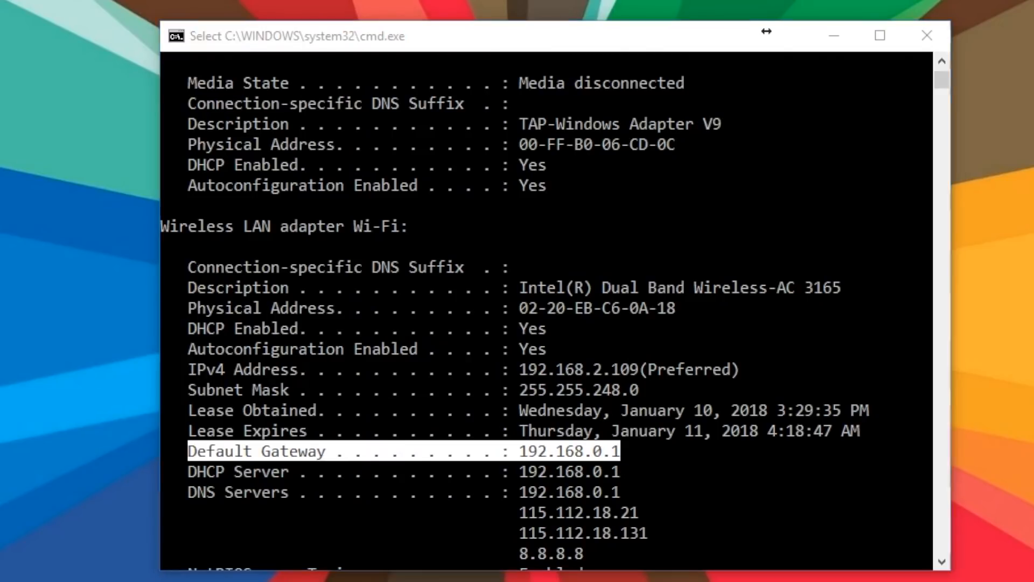
mouse_move(191, 504)
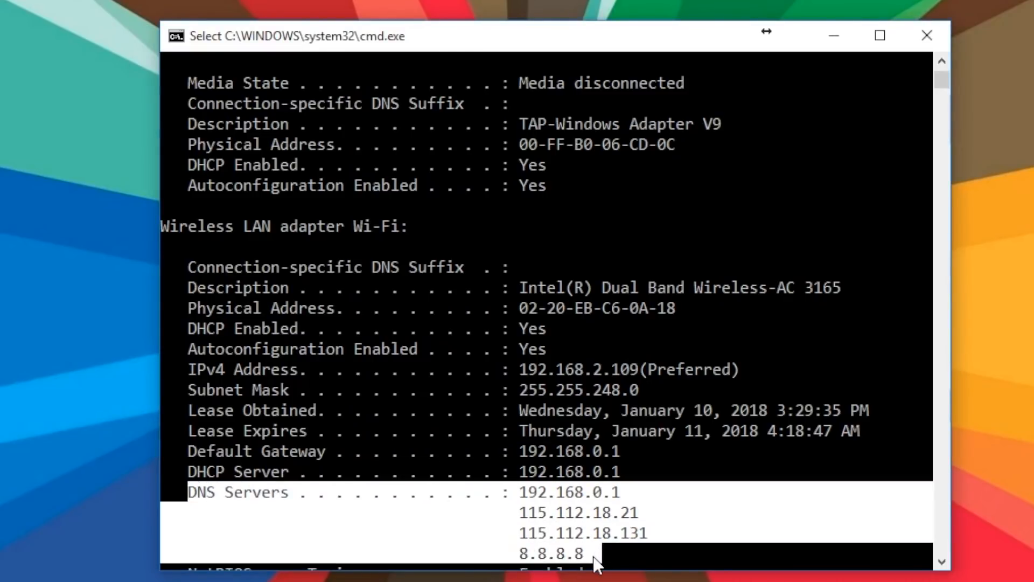
scroll(down, 3)
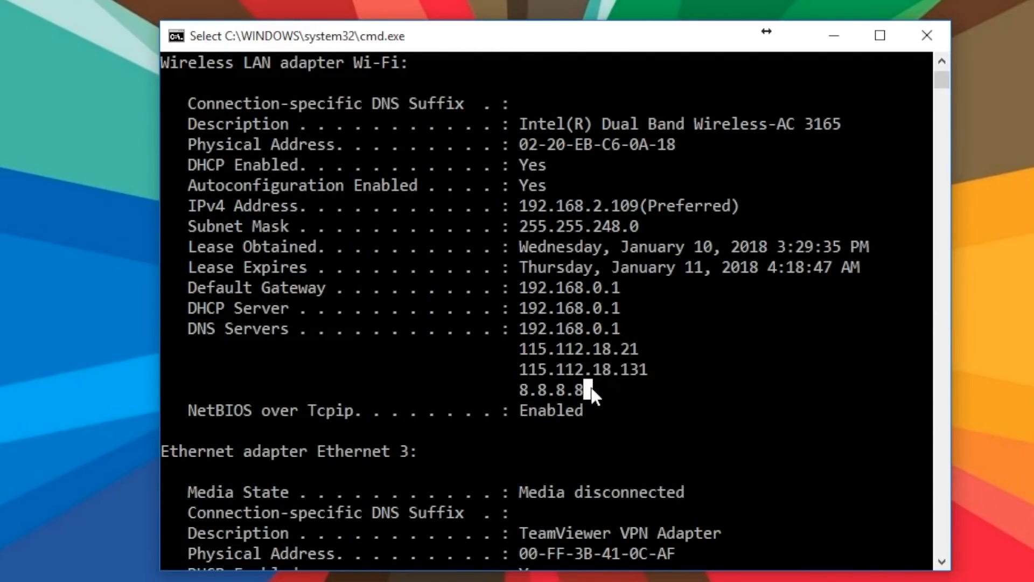
mouse_move(192, 333)
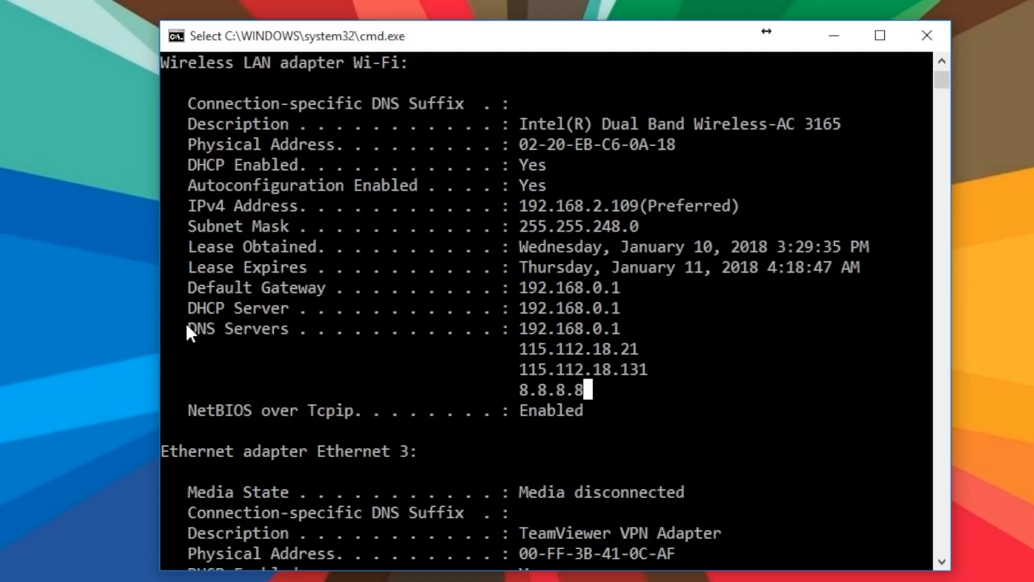
mouse_move(83, 343)
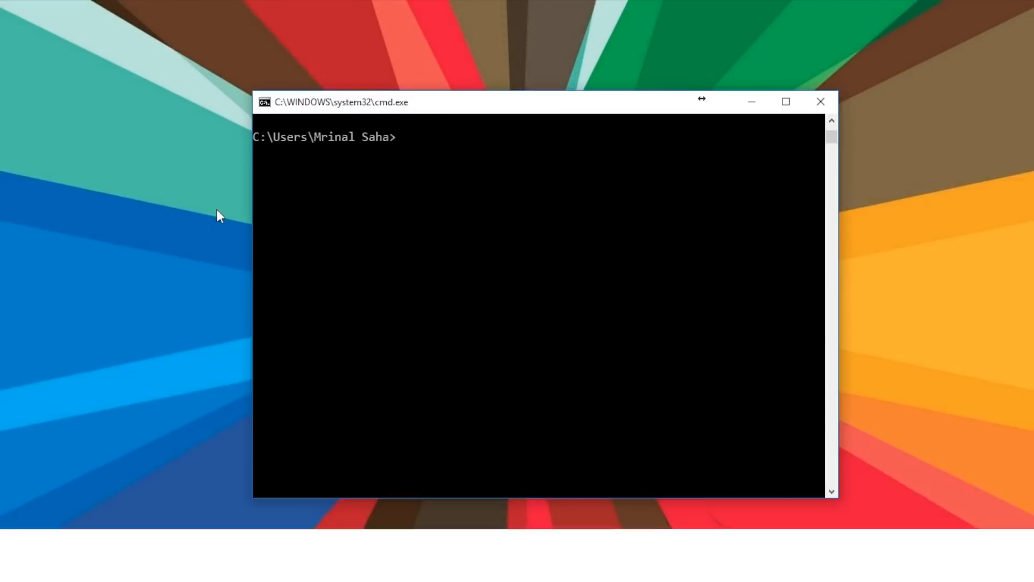
- Flush the DNS resolver cache with ipconfig /flushdns and start an ipconfig /release command
text(ipconfig /fl)
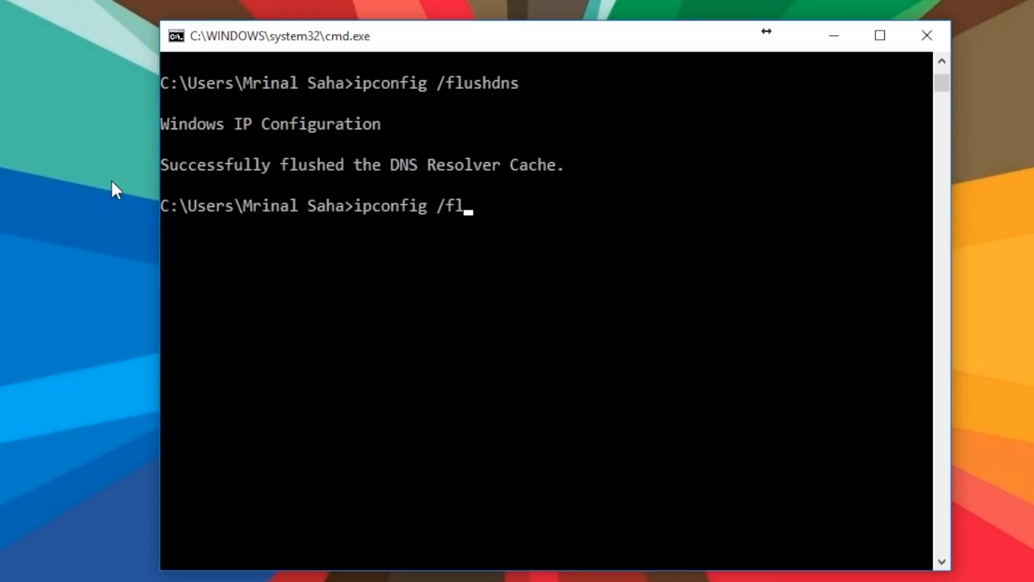
text(relea)
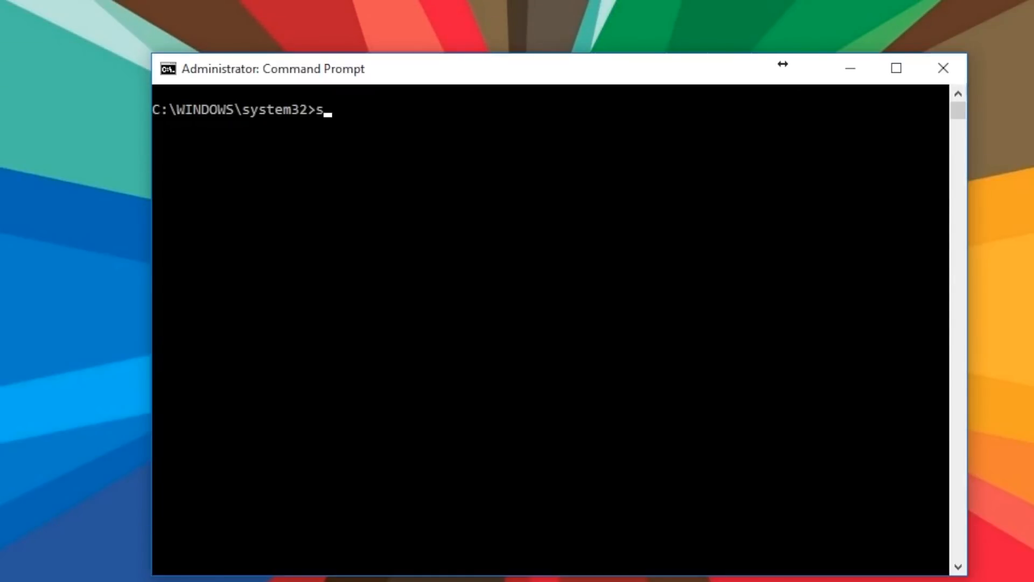
- Run sfc /scannow from the administrator prompt
text(fc /sca)
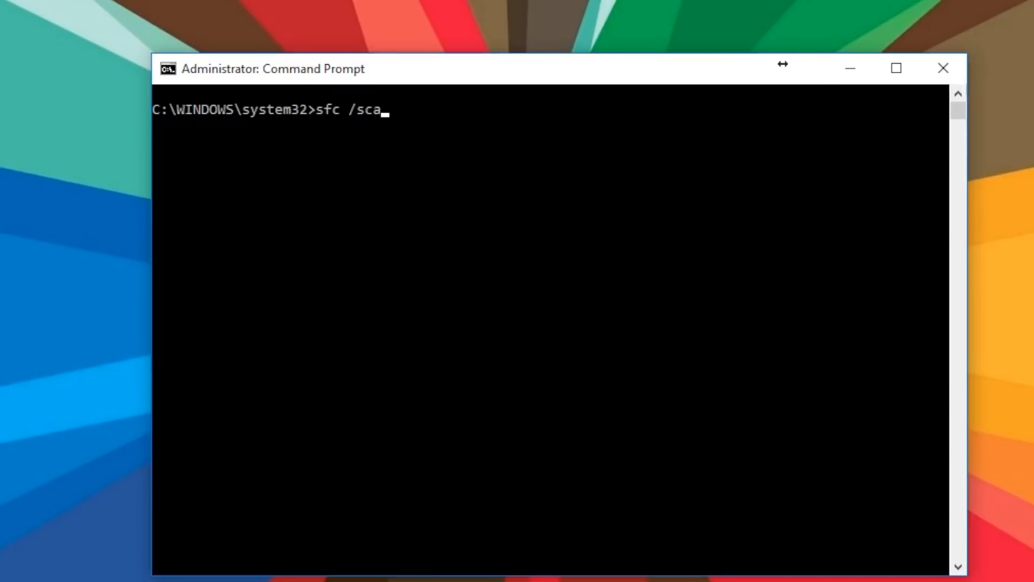
key(Return)
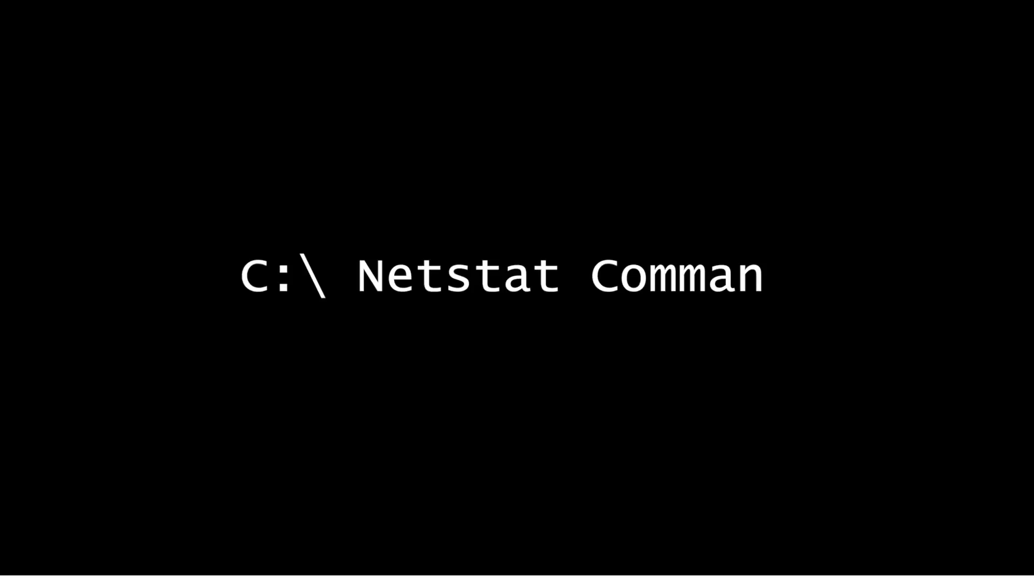
- Bring up the Start menu from the taskbar
click(18, 566)
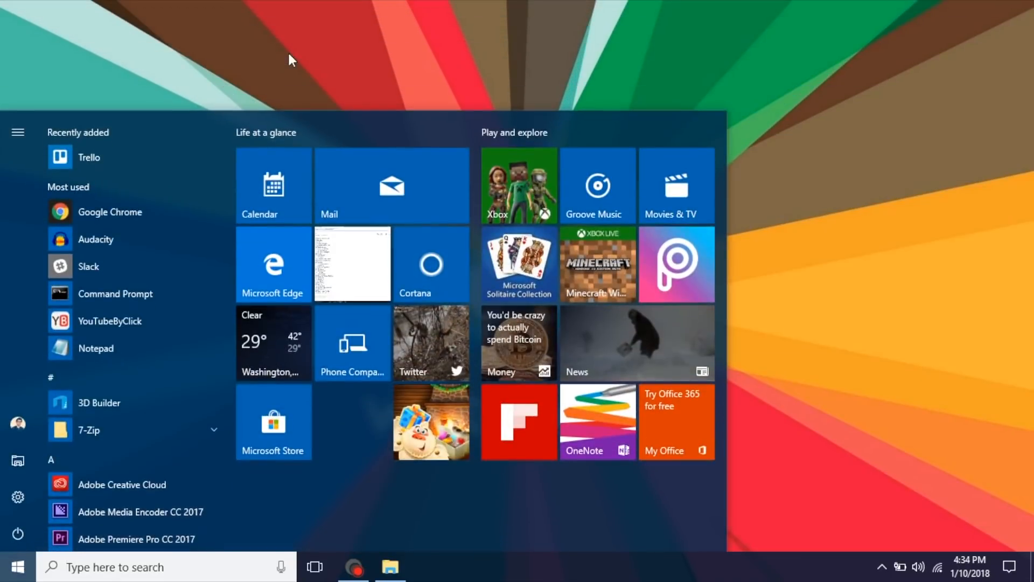
- Search the Start menu for 'cms' to find Command Prompt
text(cms)
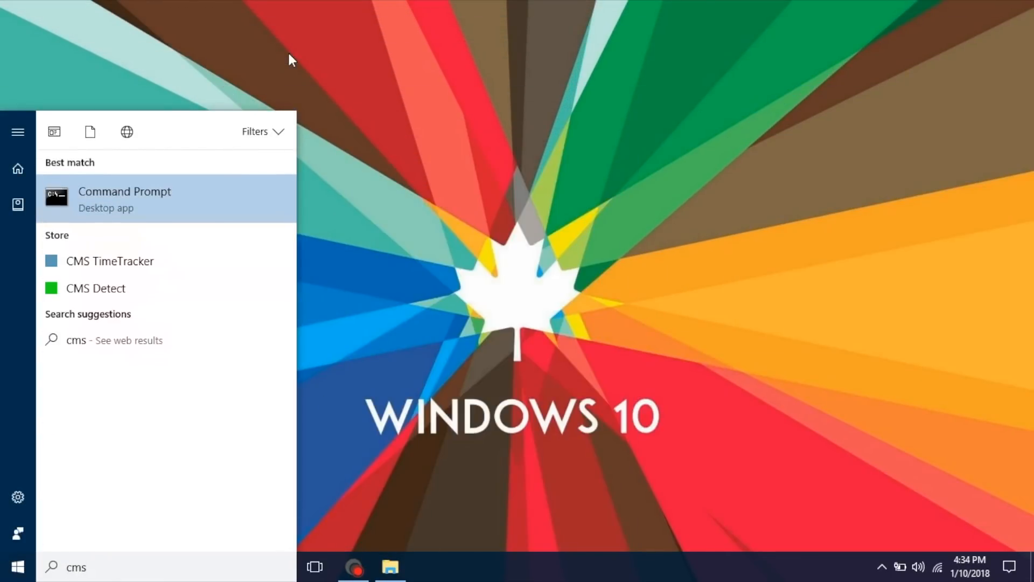
mouse_move(225, 202)
text(netstat -a)
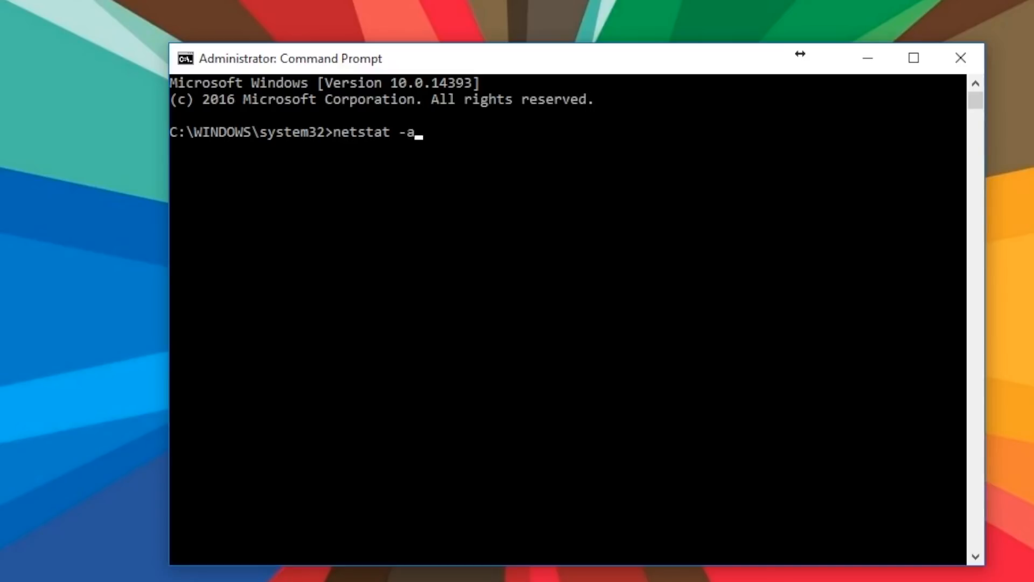
- Run netstat -abf 5 to list connections with their owning executables
text(bf 5)
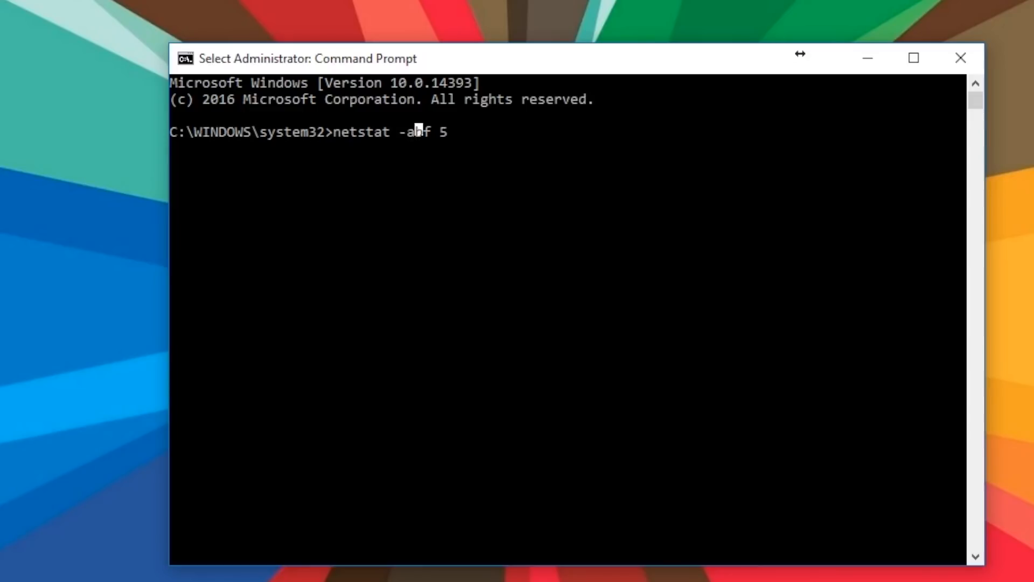
text(b)
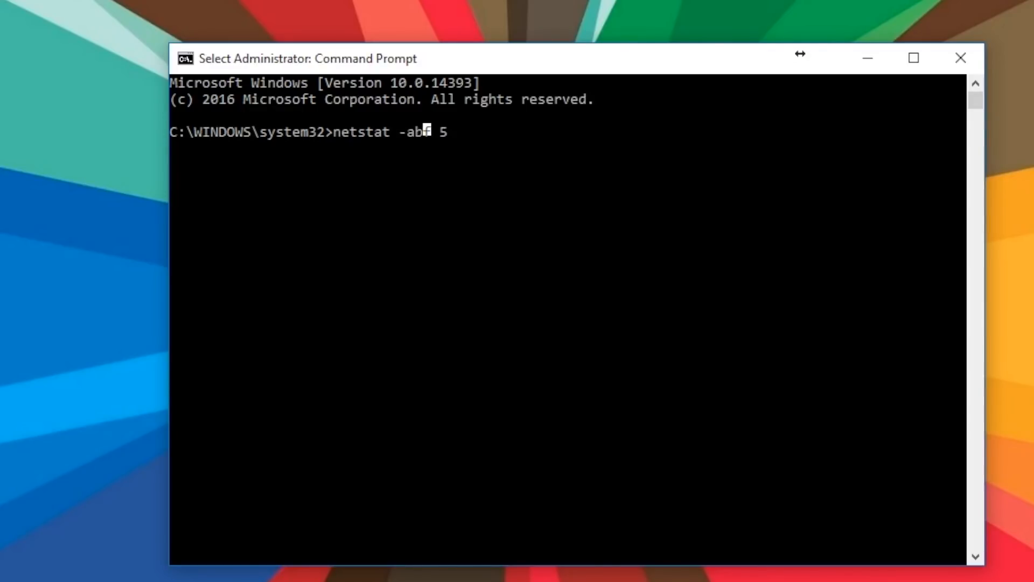
text(f)
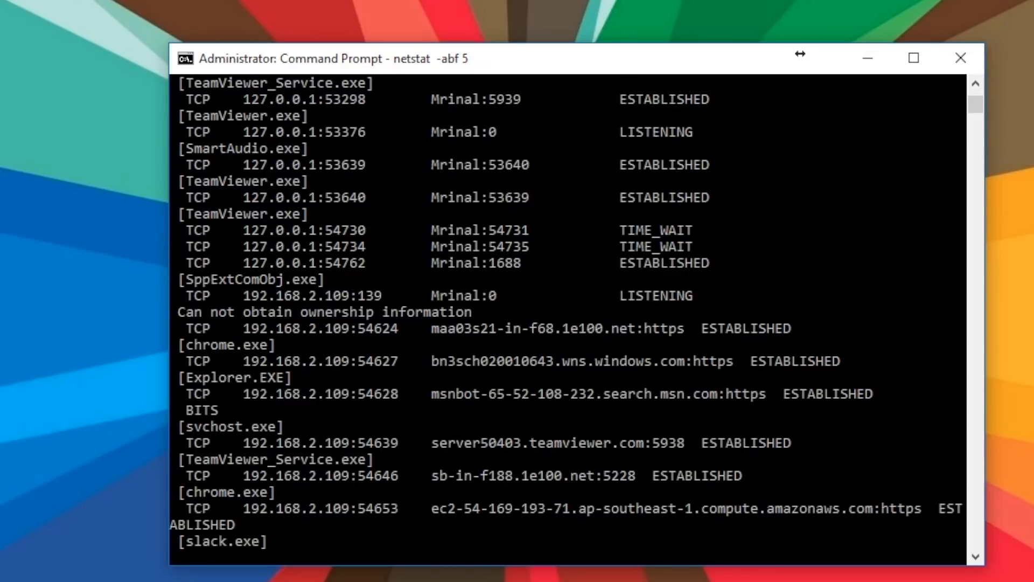
mouse_move(993, 44)
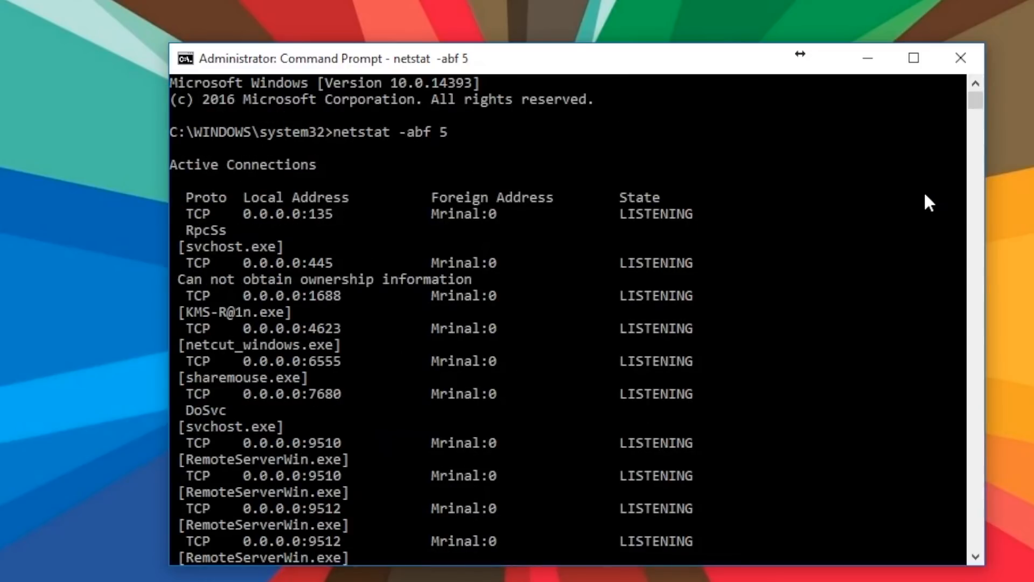
- Review the netstat output down to UDP entries and highlight sharemouse.exe
scroll(down, 3)
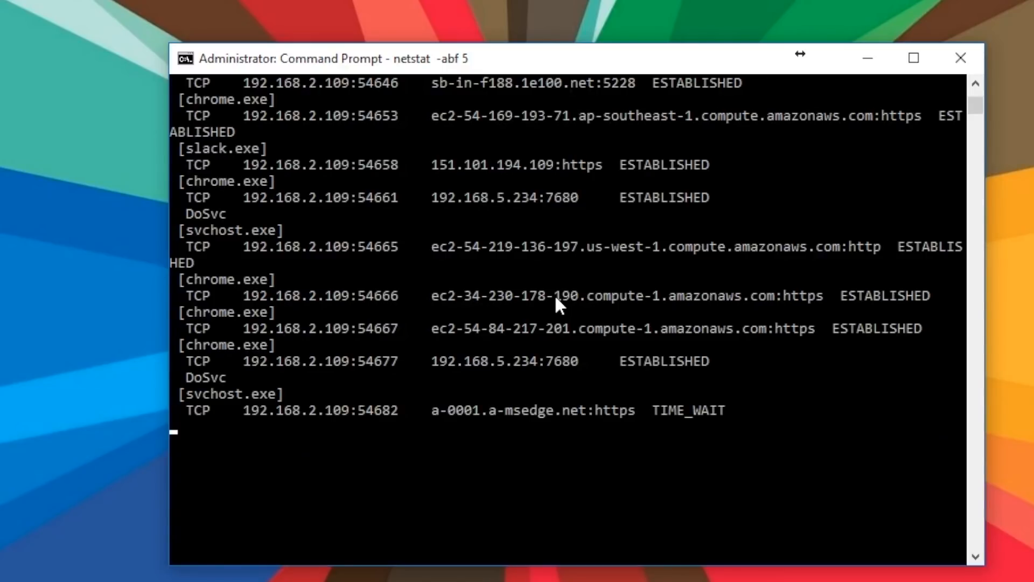
scroll(up, 3)
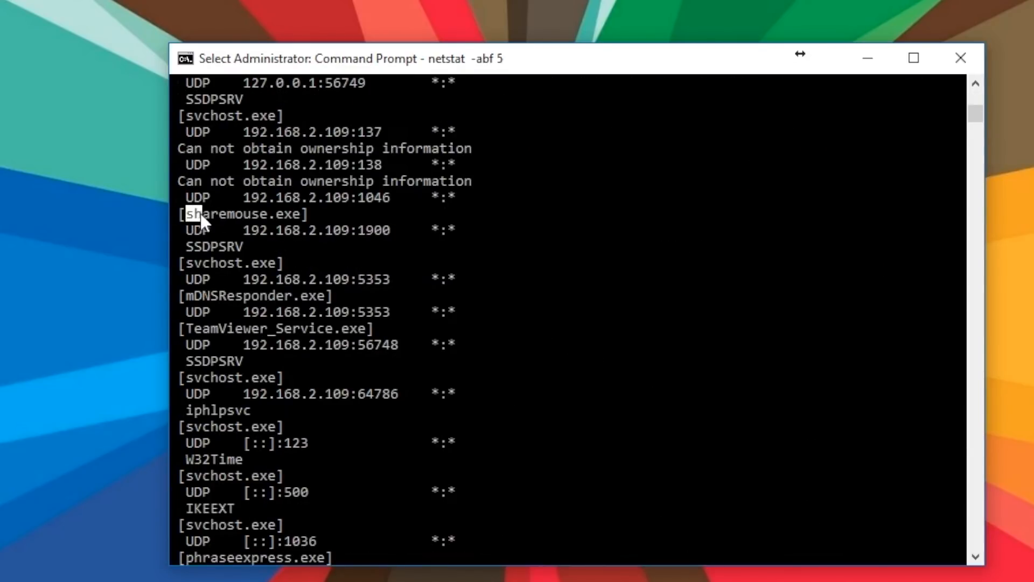
double_click(242, 213)
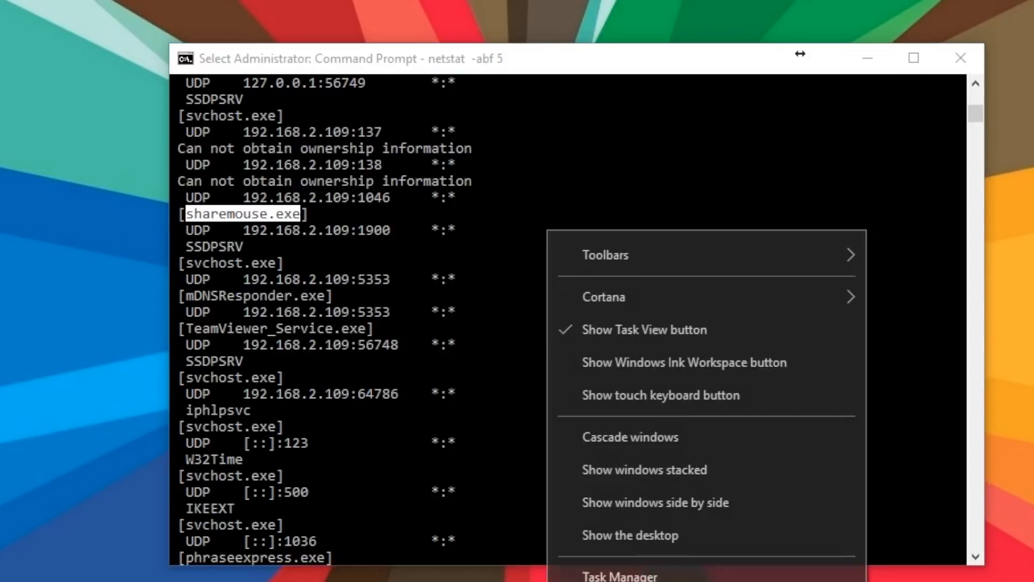
- View every process with its PID in Task Manager's Details view
click(618, 574)
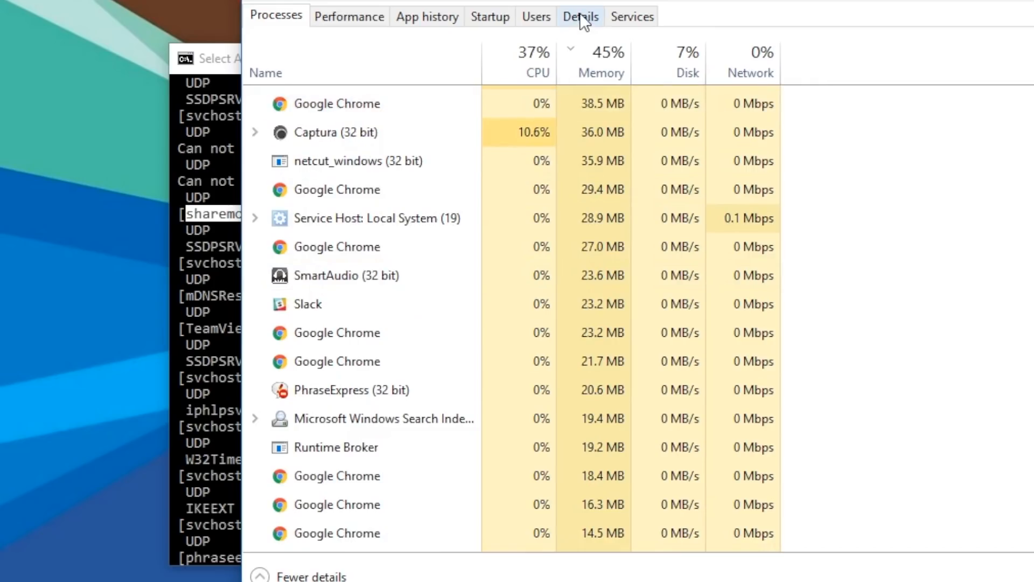
click(580, 16)
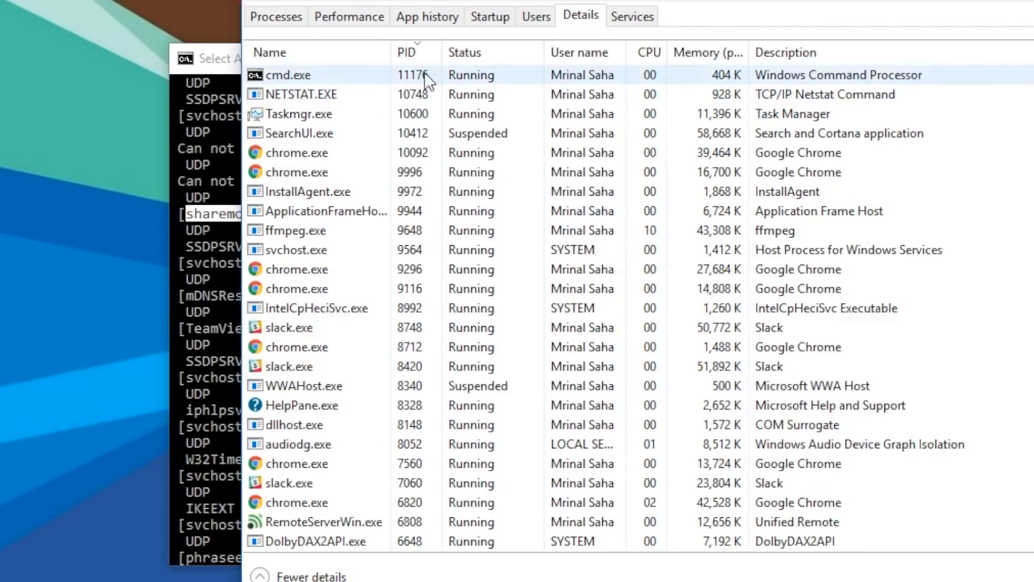
right_click(297, 249)
text(nslookup)
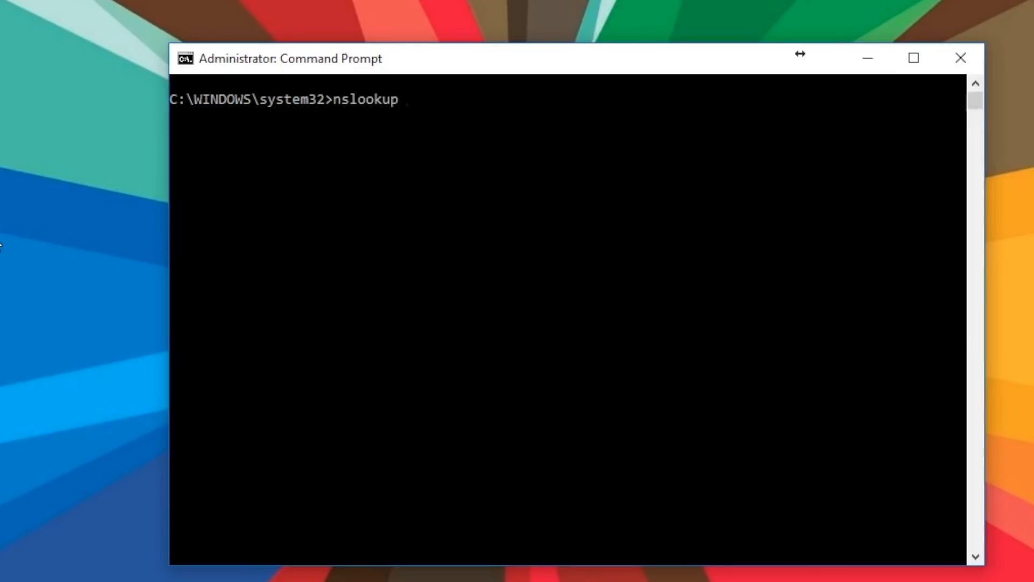
- Run nslookup google.com, returning 216.58.197.46 and 2404:6800:4002:803::200e
text(google.com)
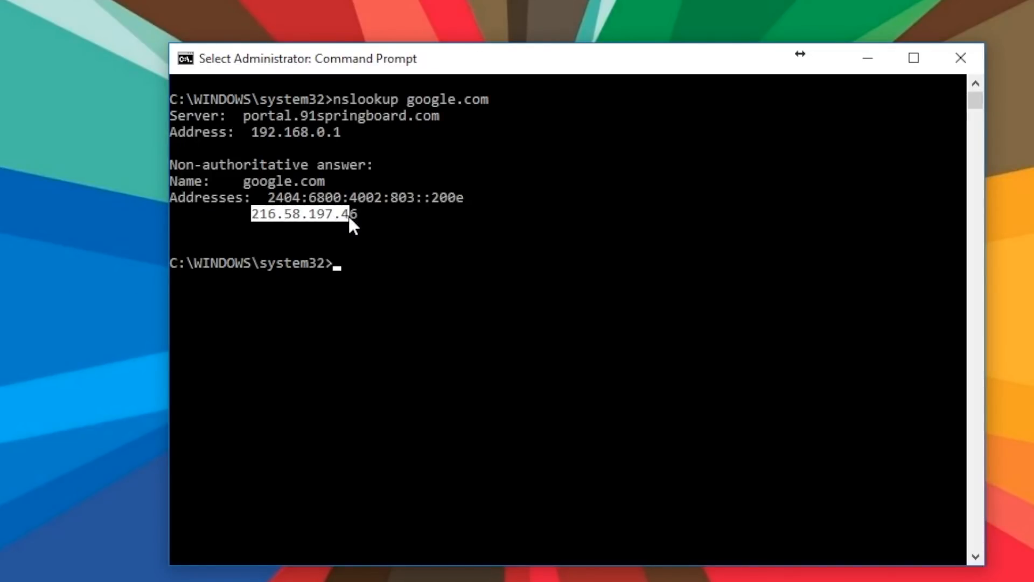
mouse_move(40, 336)
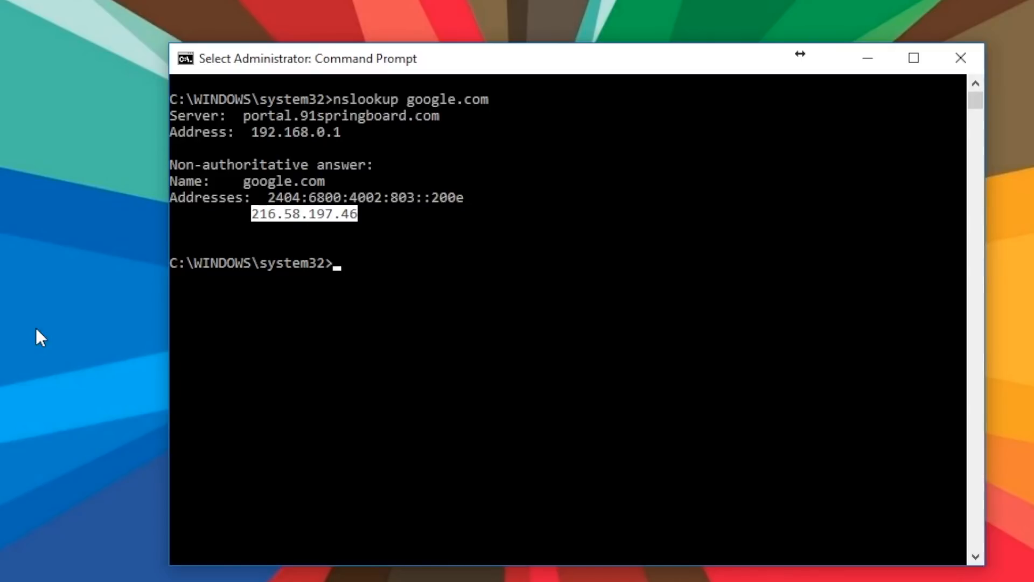
text(n)
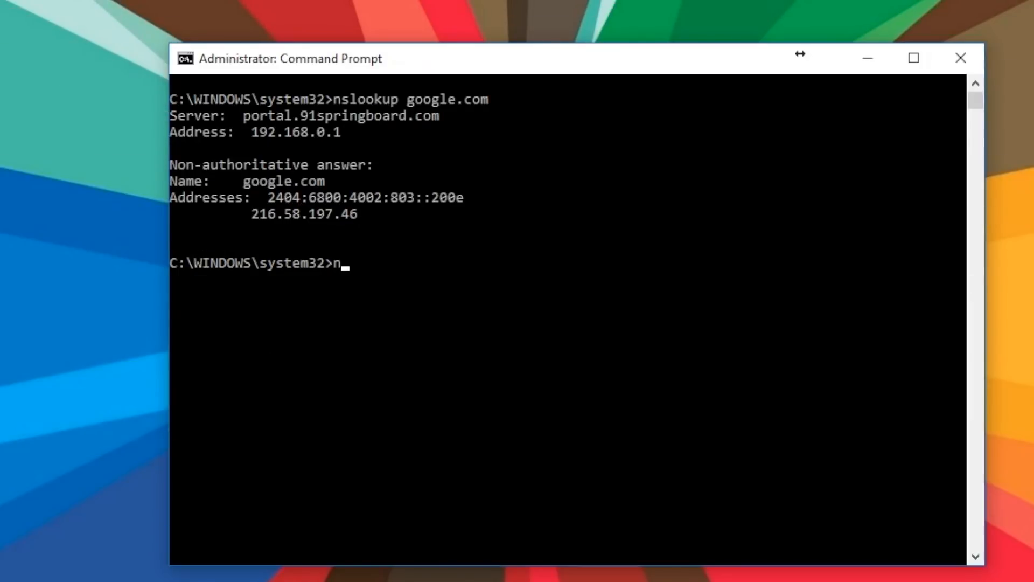
- Run nslookup 8.8.8.8, resolving to google-public-dns-a.google.com
text(slookup)
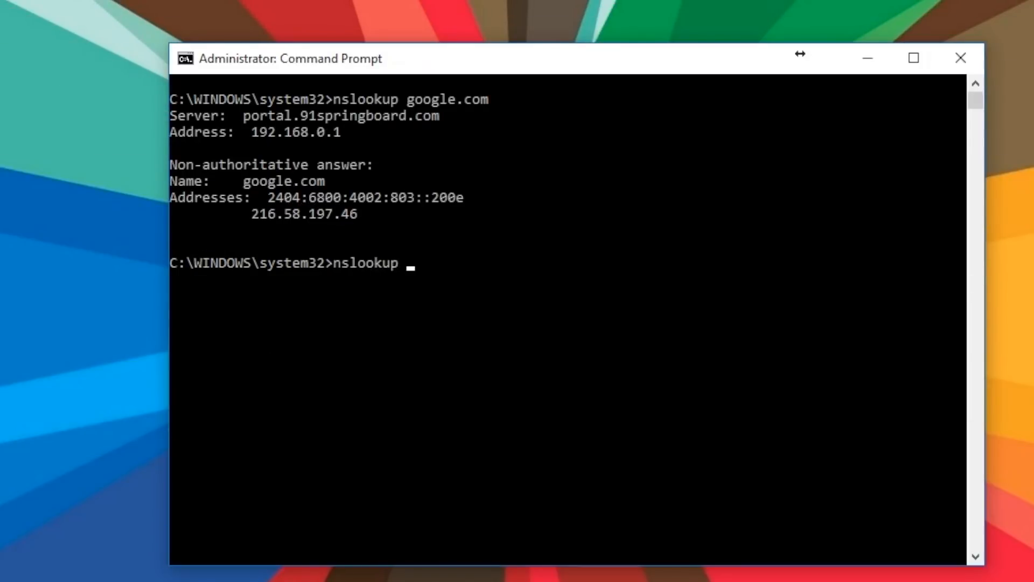
text(8.8.8)
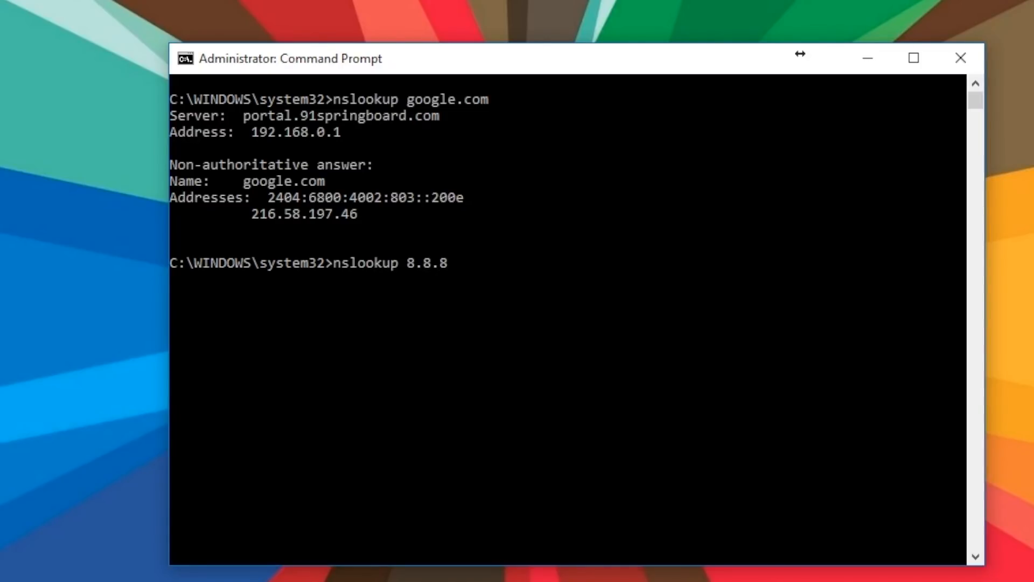
key(Return)
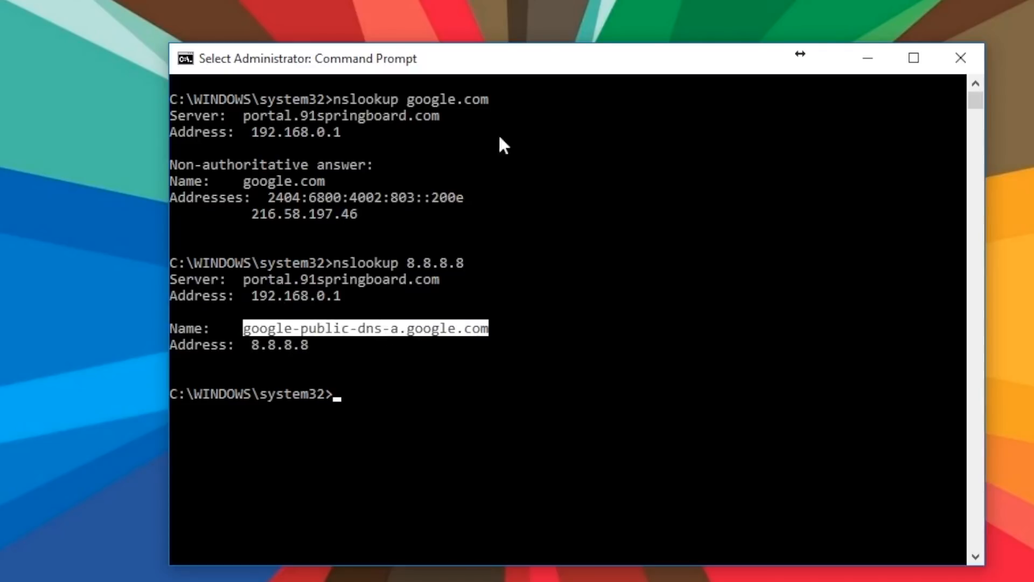
mouse_move(518, 3)
text(tracert )
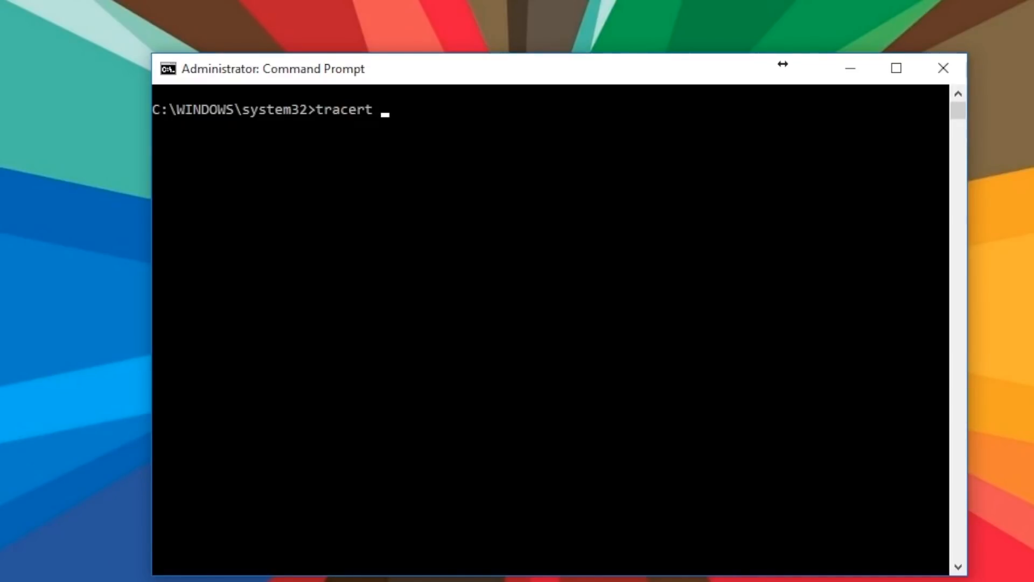
- Run tracert techwiser.com, reaching 67.222.28.132 in 19 hops
text(techwiser.com)
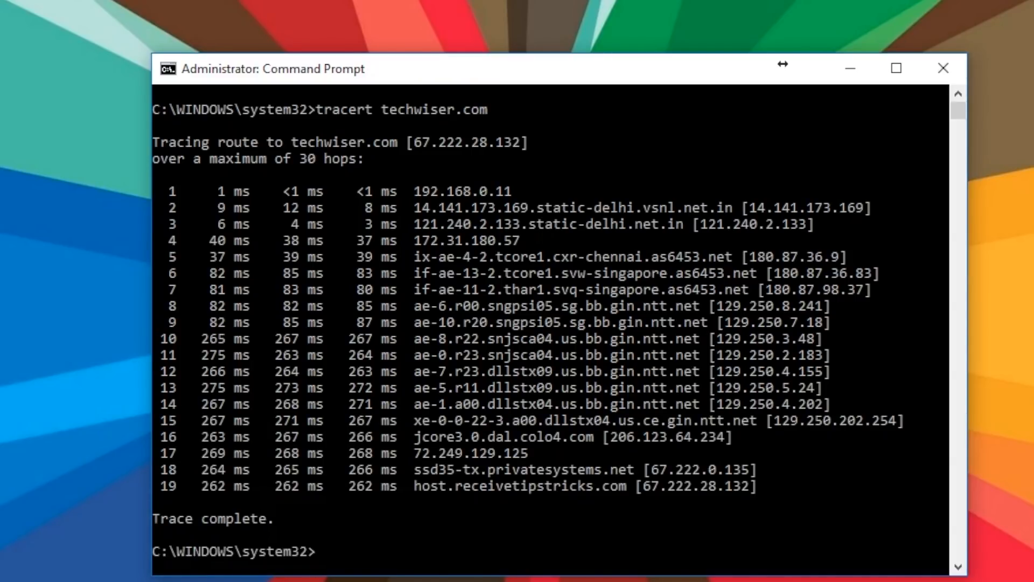
mouse_move(268, 17)
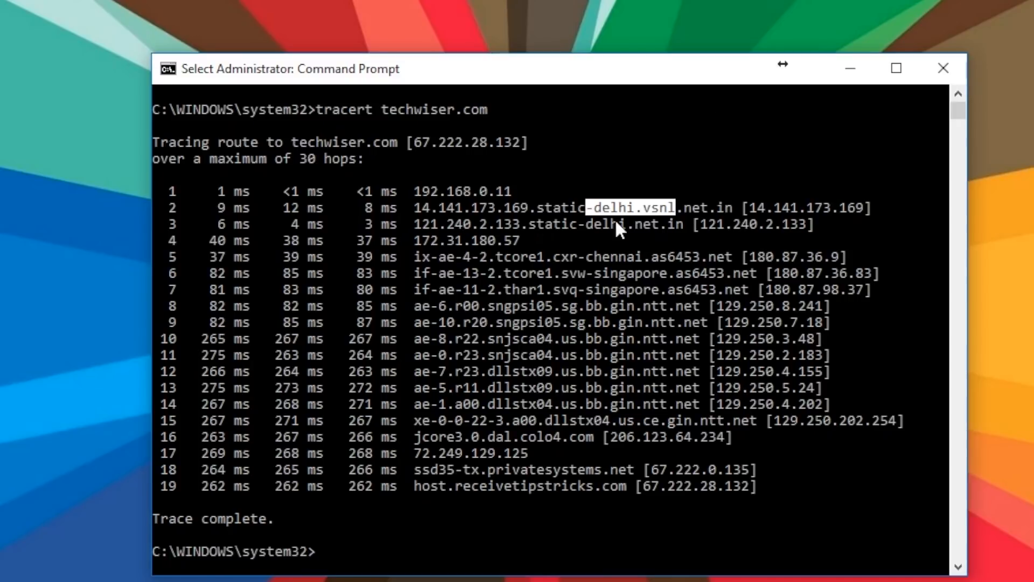
mouse_move(557, 265)
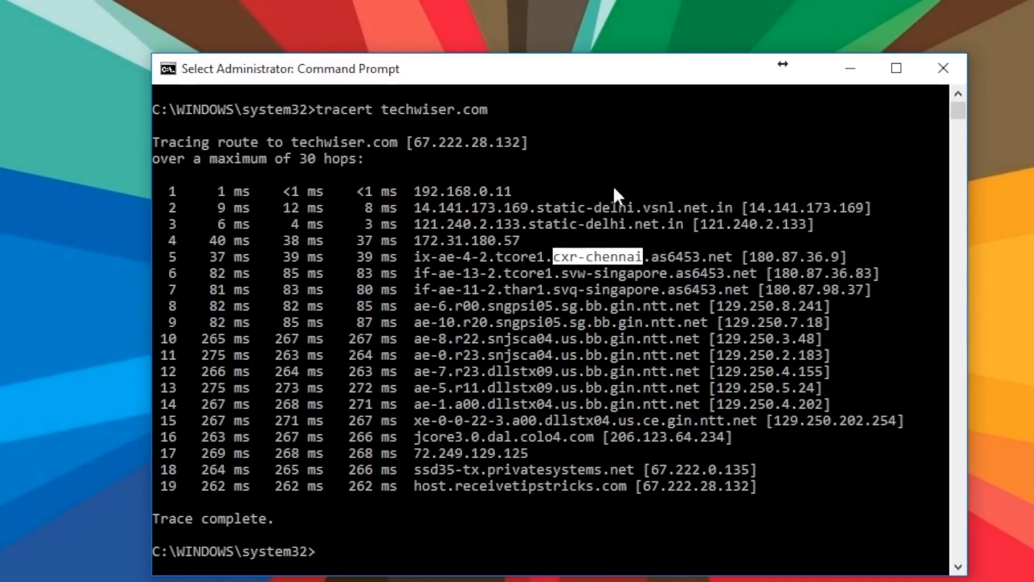
mouse_move(593, 280)
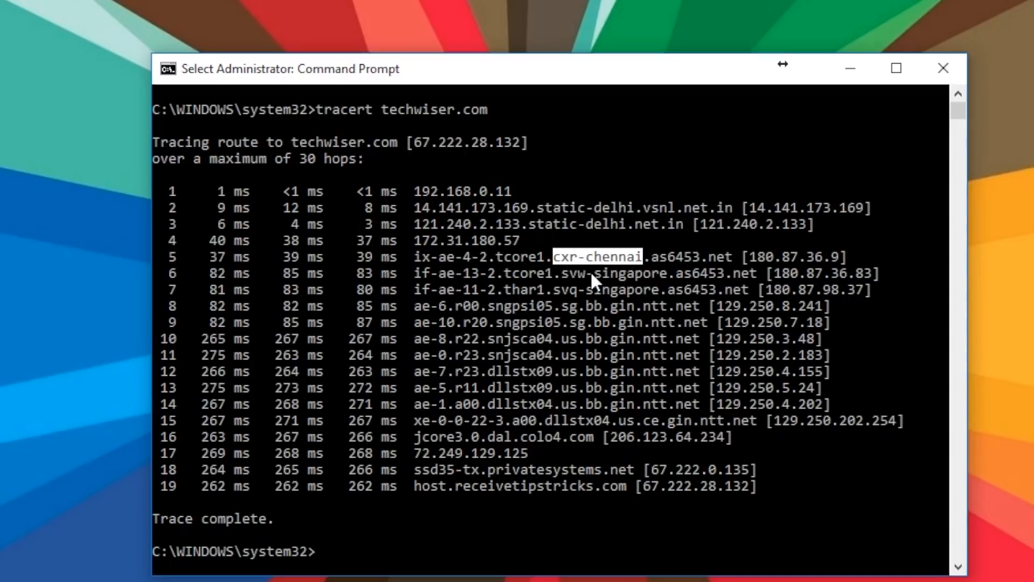